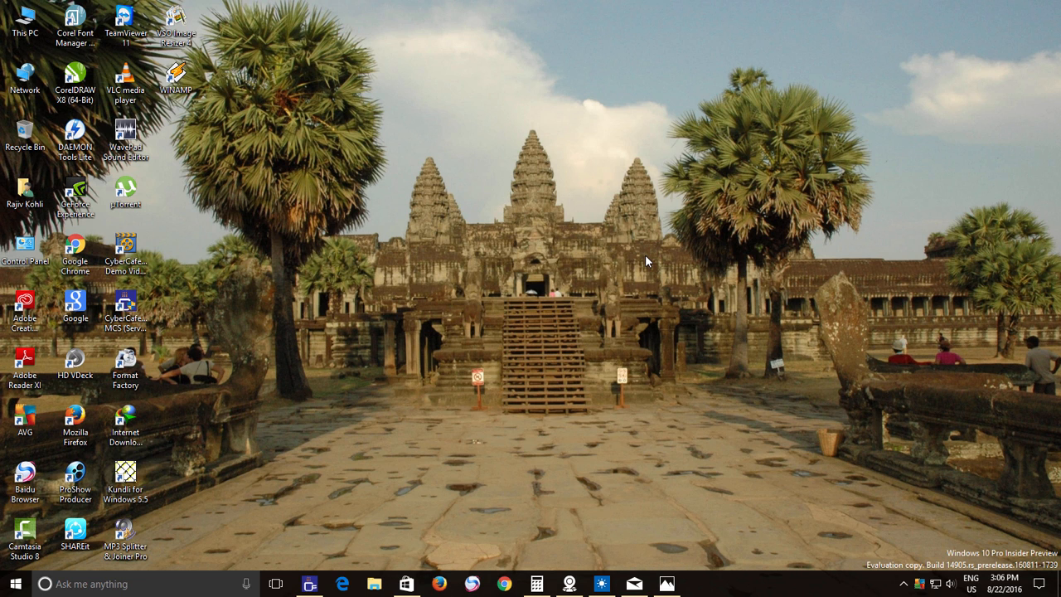
mouse_move(623, 275)
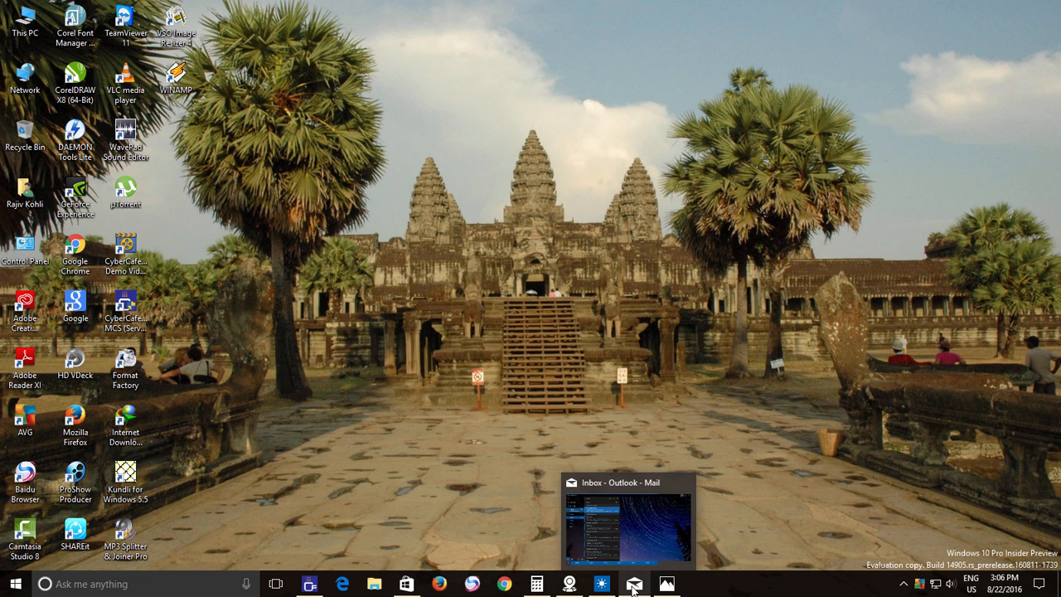
mouse_move(666, 584)
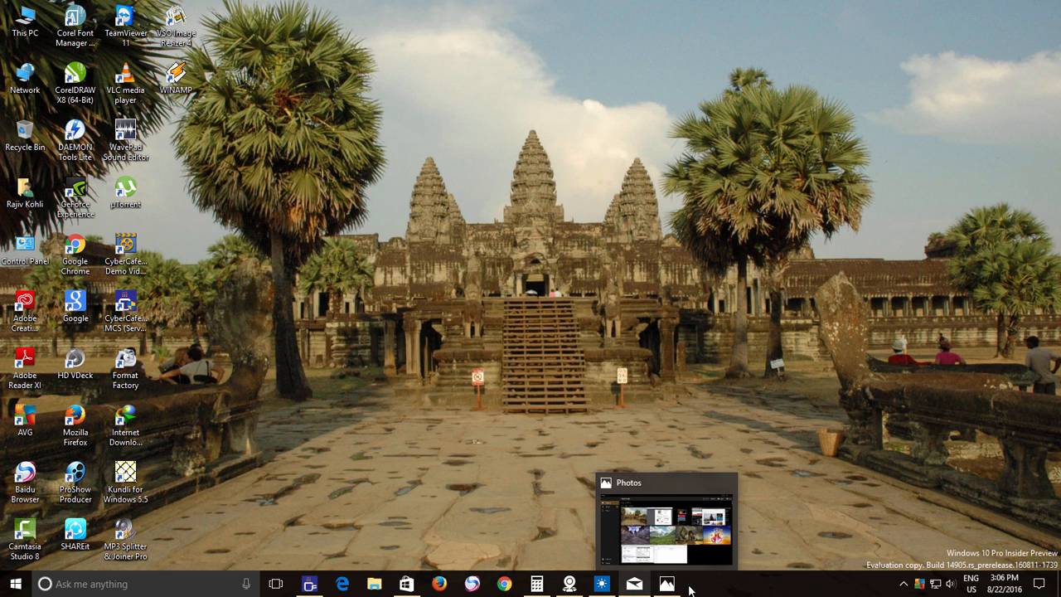
mouse_move(746, 532)
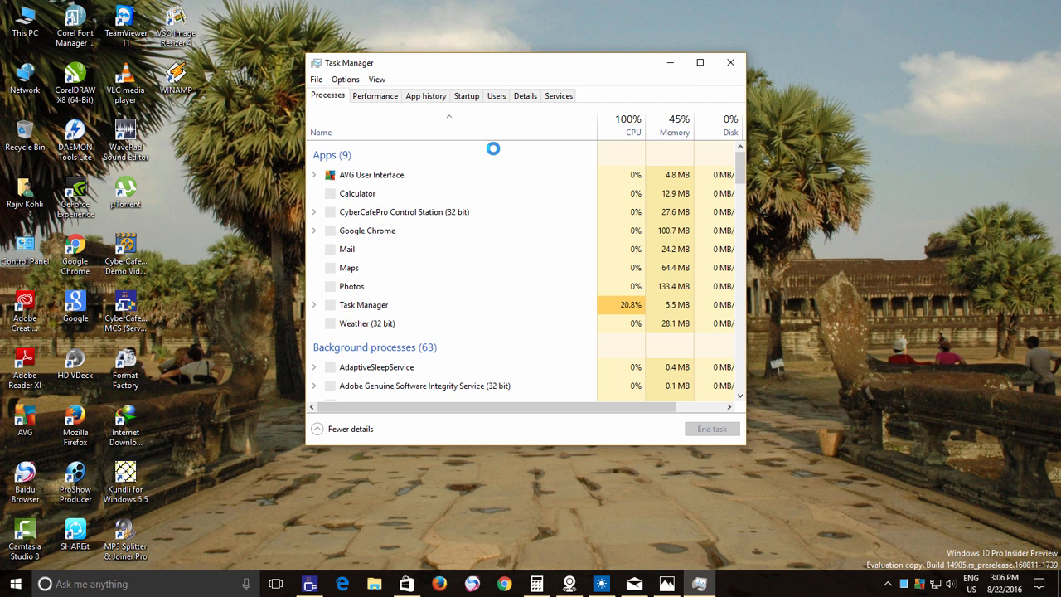
Step: Show Task Manager's Details list sorted by Status so suspended apps like Calculator come first
left_click(524, 94)
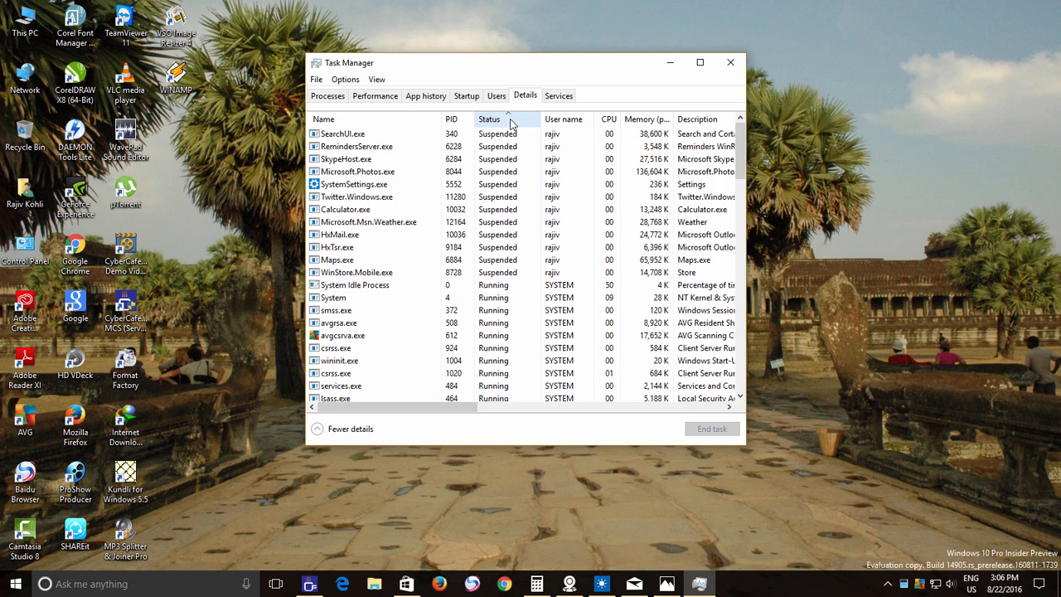
left_click(700, 63)
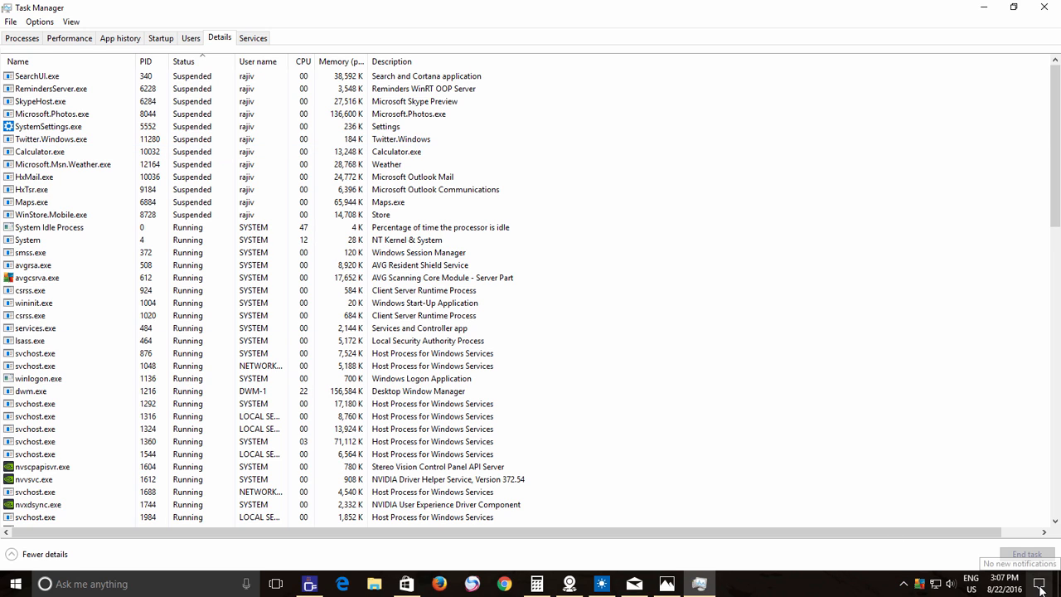
Step: Show the Action Center, then bring up the Start menu over Task Manager
left_click(1040, 584)
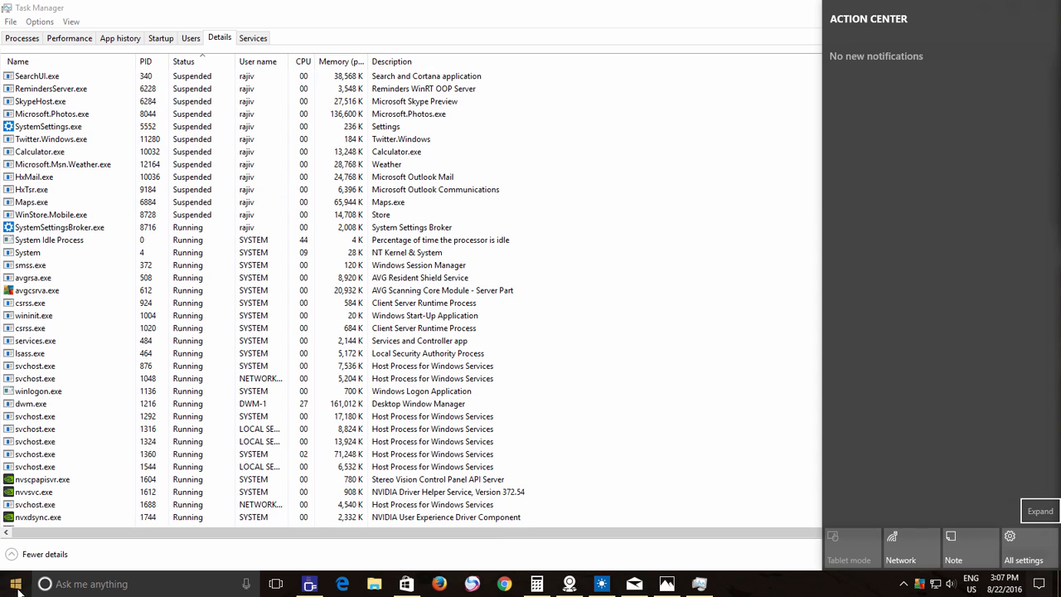
left_click(13, 583)
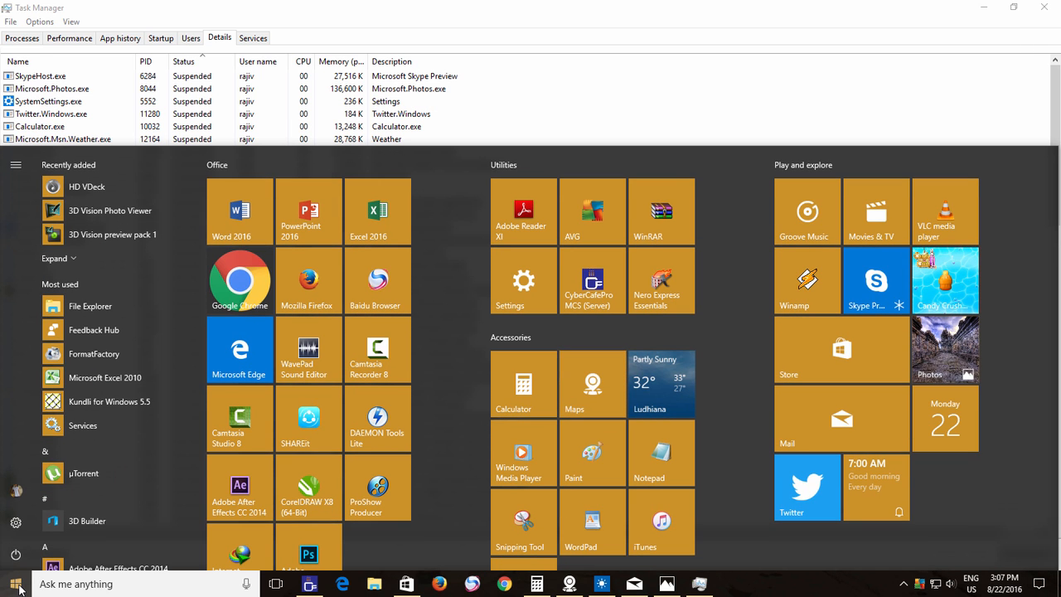
mouse_move(680, 405)
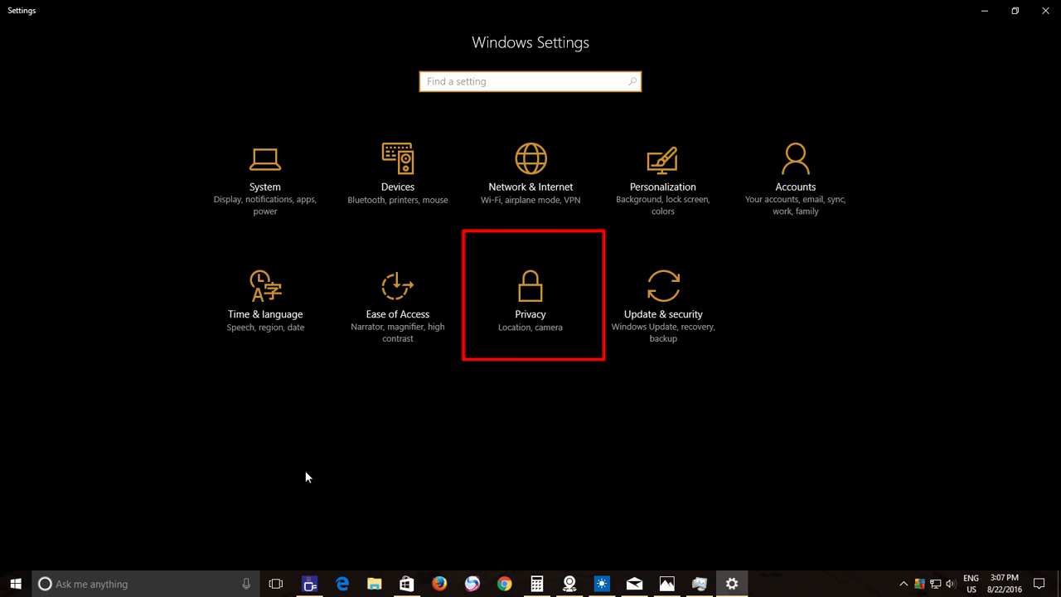
mouse_move(531, 312)
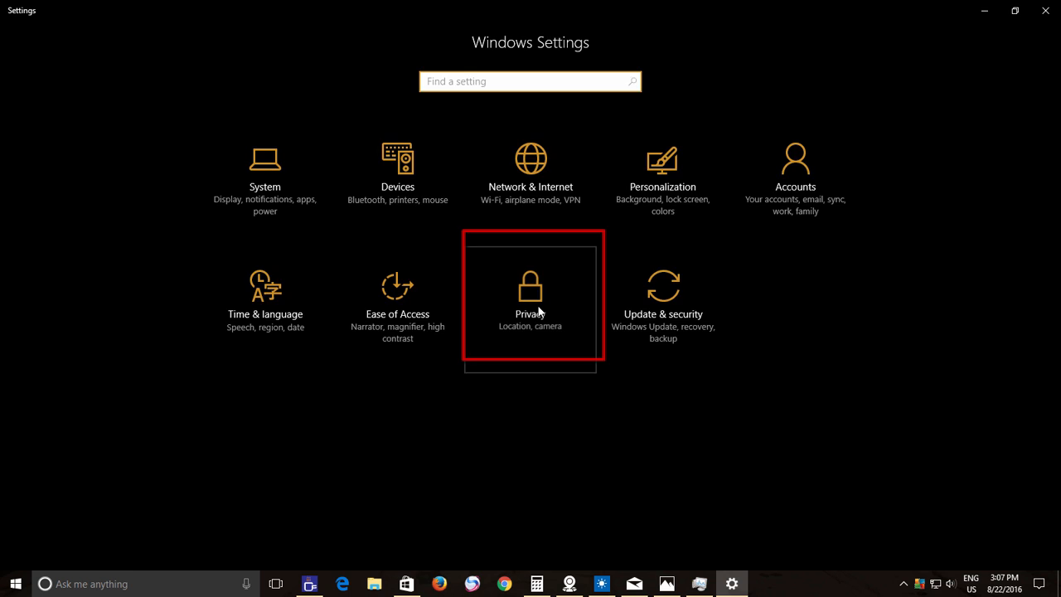
Step: Navigate Settings to Privacy > Background apps
left_click(531, 299)
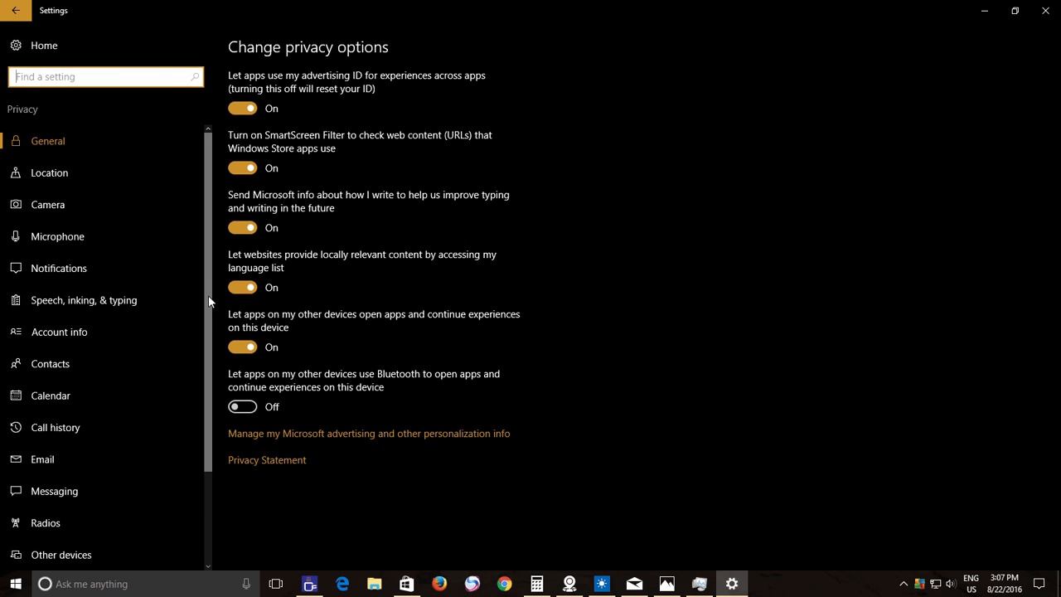
scroll("down", 3)
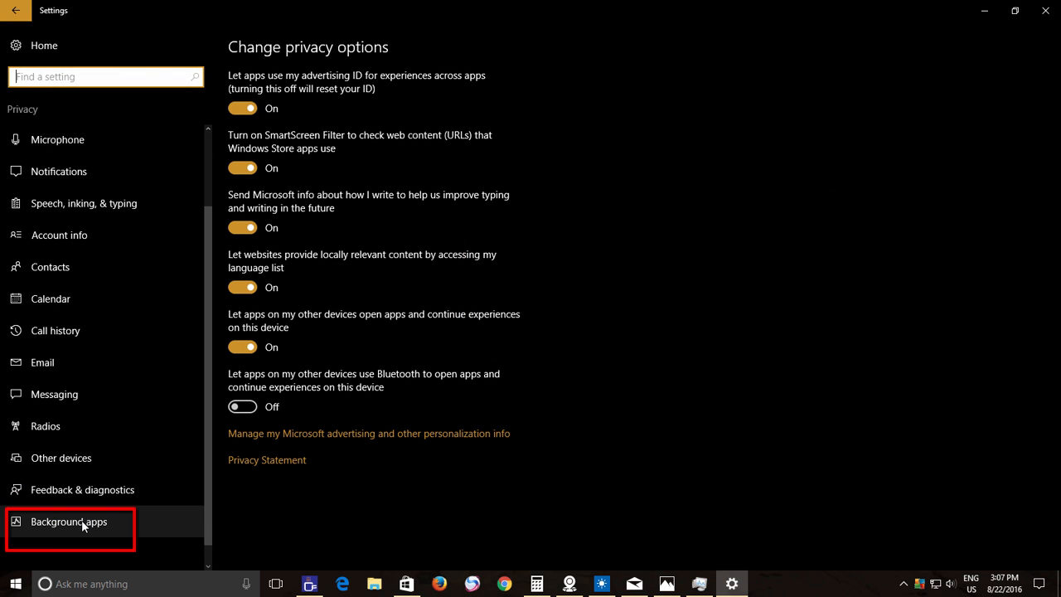
left_click(70, 521)
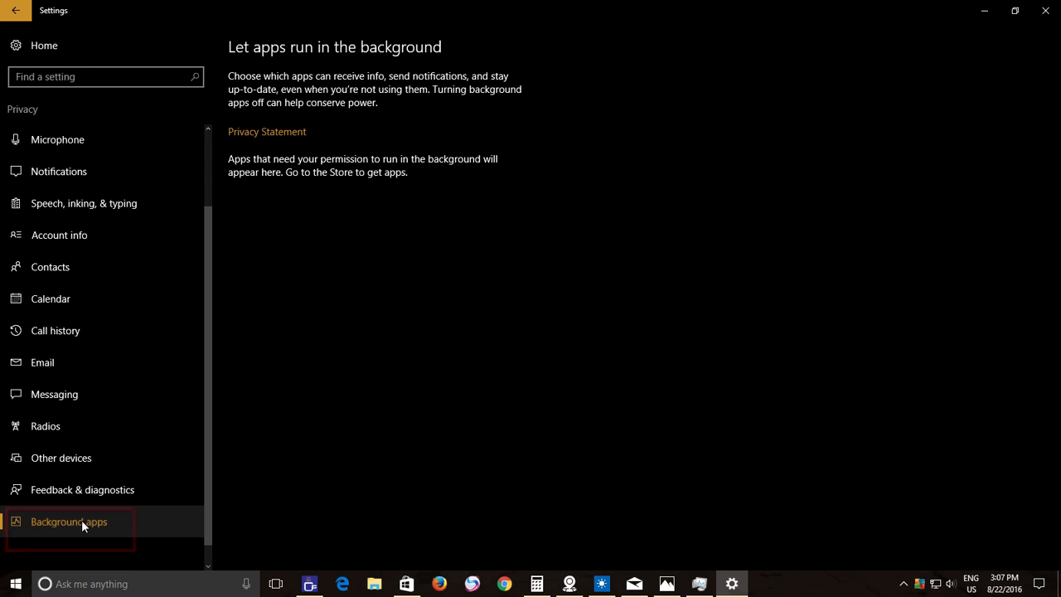
Step: Switch the Calculator and Calendar background-app toggles to Off
left_click(69, 520)
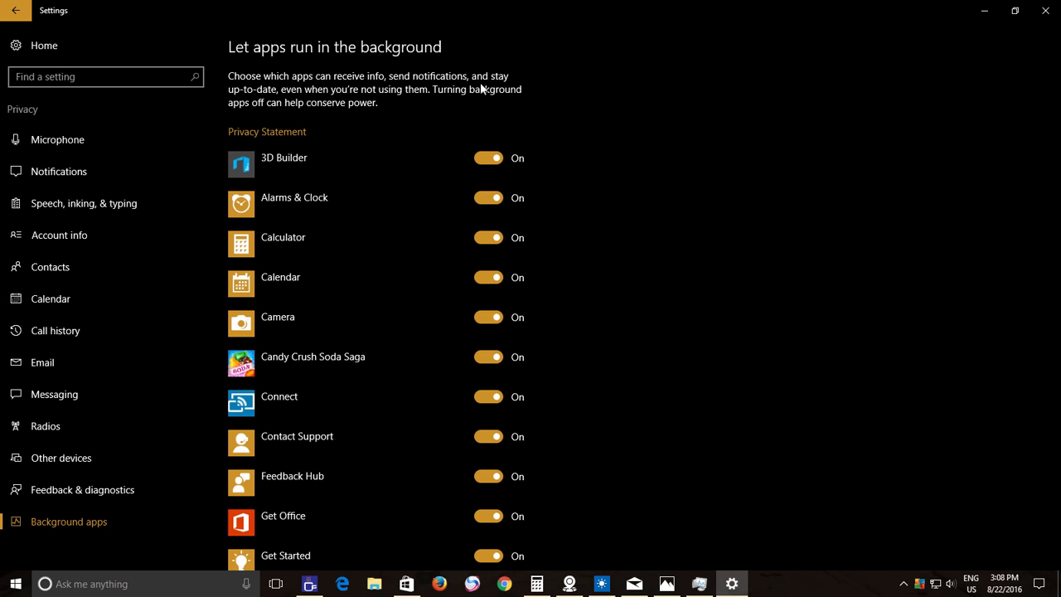
left_click(488, 239)
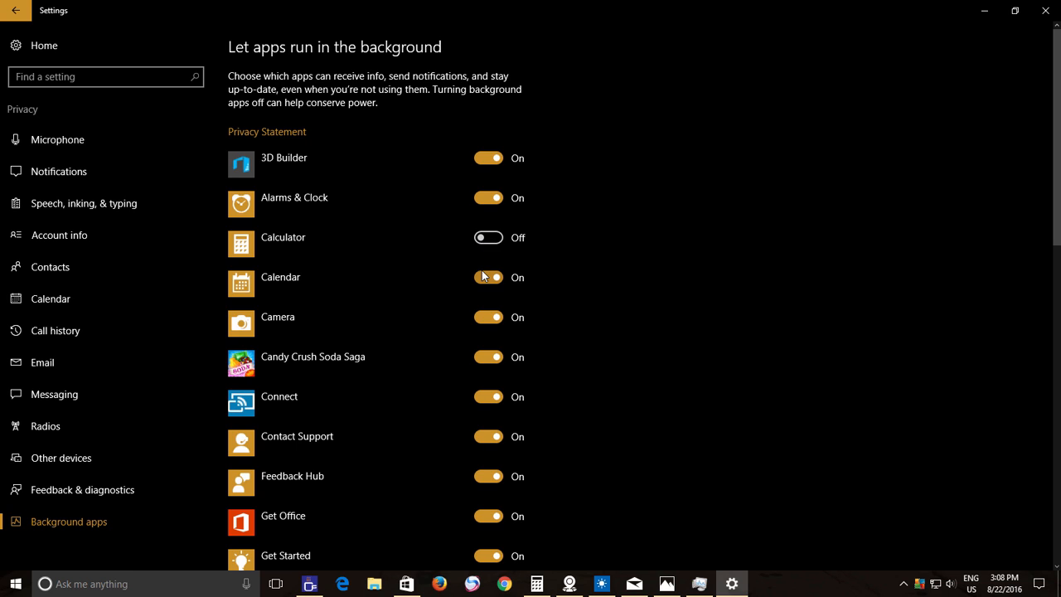
left_click(488, 277)
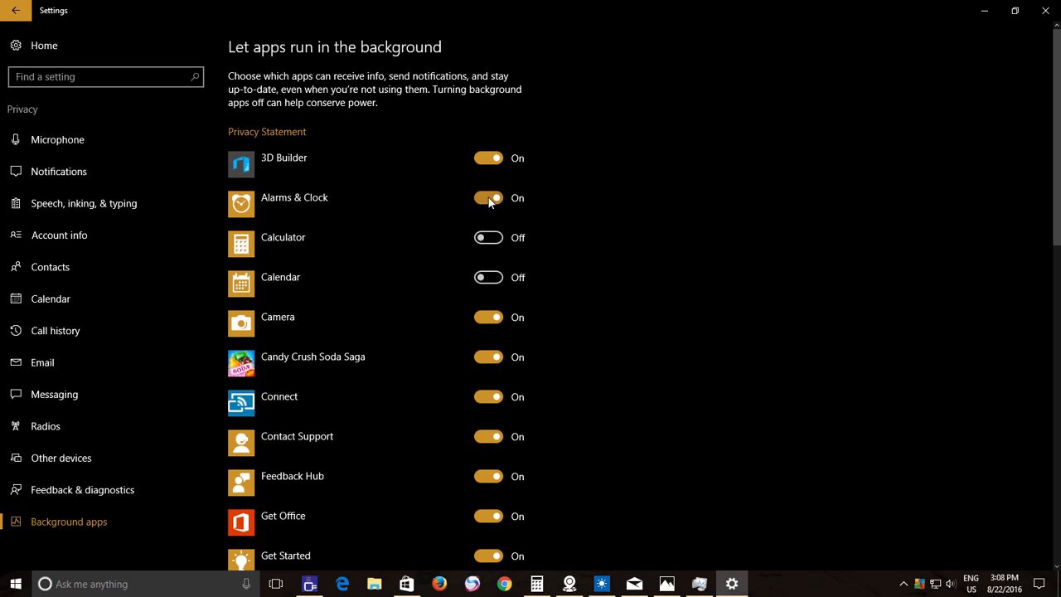
mouse_move(487, 202)
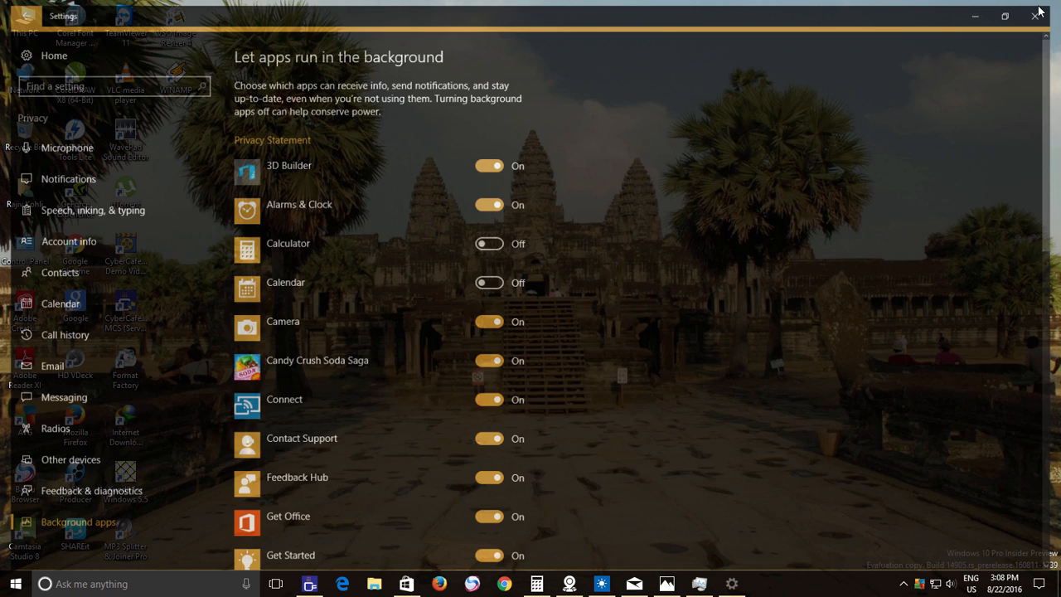
Step: Close Settings to the desktop and bring up the Start menu
left_click(1038, 15)
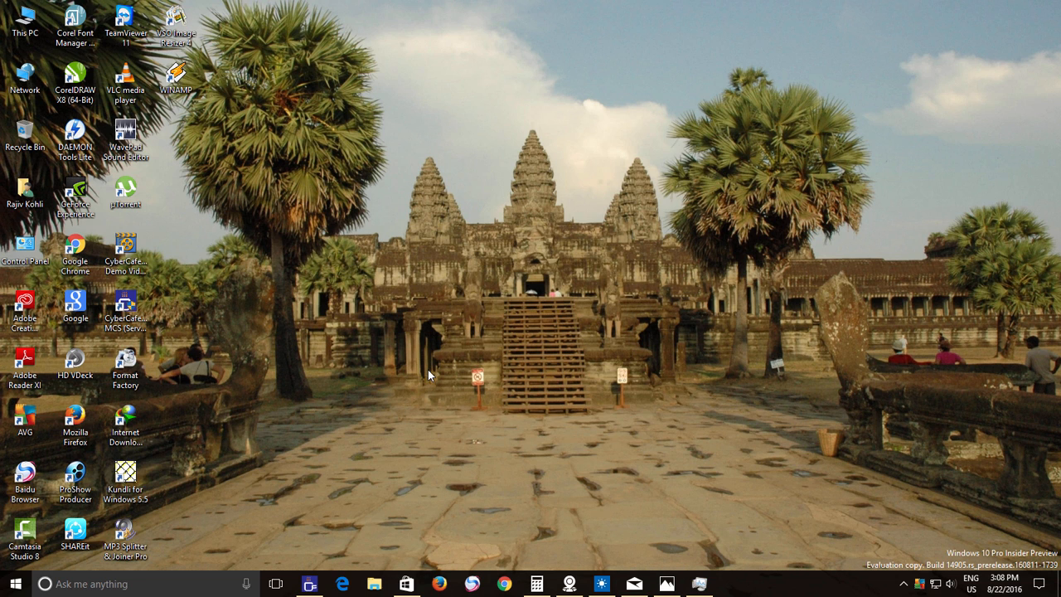
left_click(13, 583)
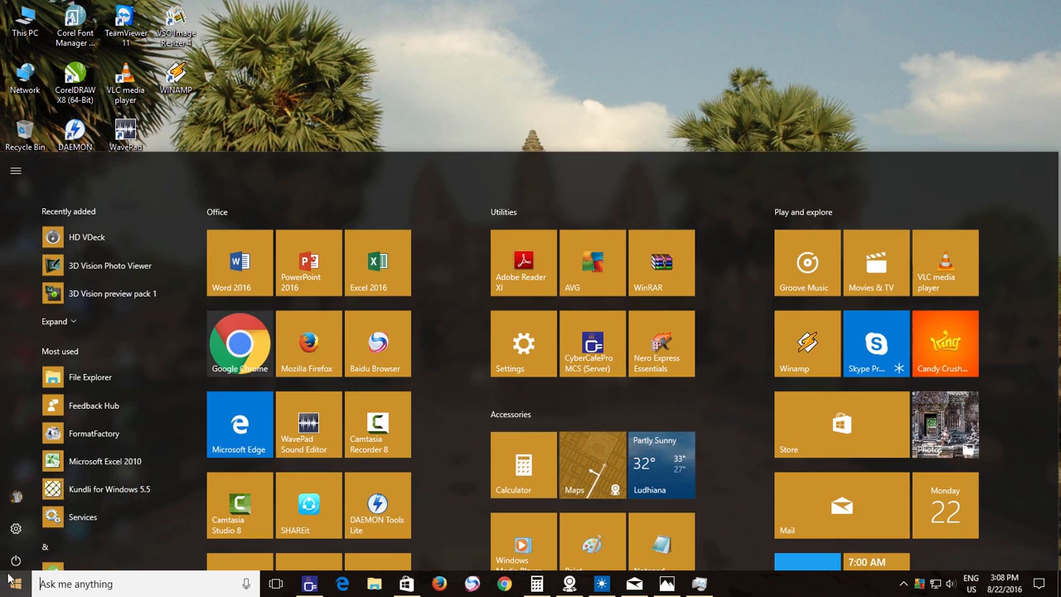